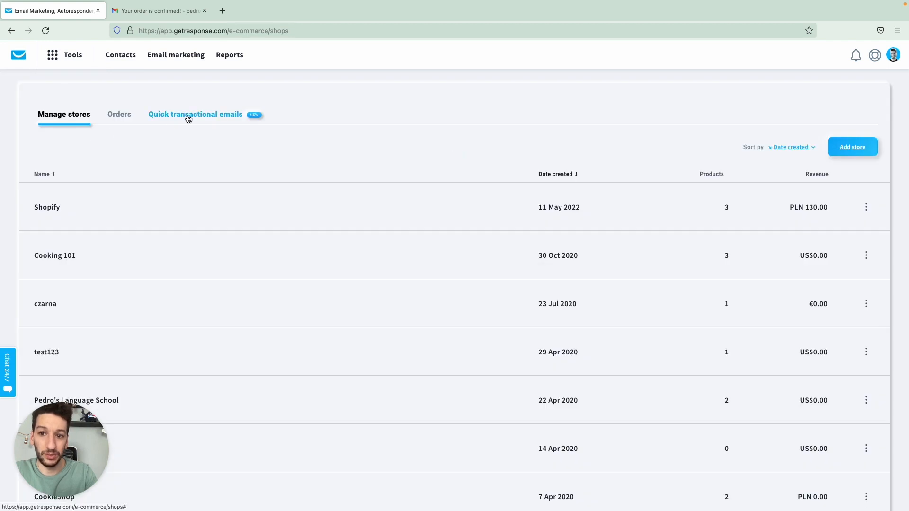
Step: Open the Quick transactional emails tab on the e-commerce page
click(194, 114)
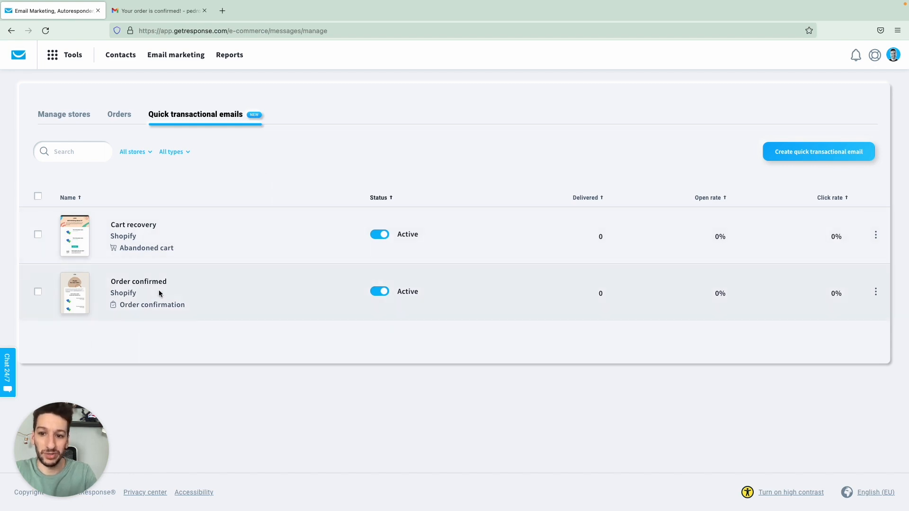
mouse_move(281, 340)
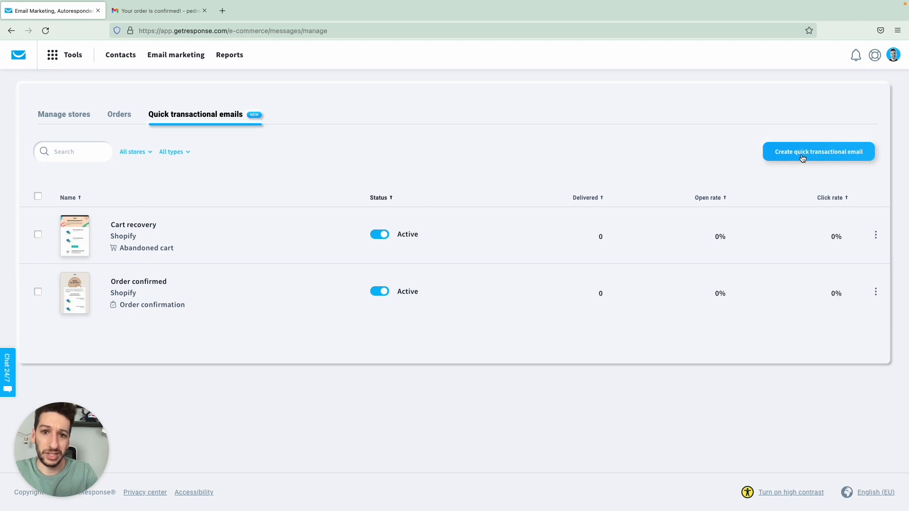
Step: Create an order confirmation email named 'Order confirmed' with subject line 'Order confirmed'
click(818, 151)
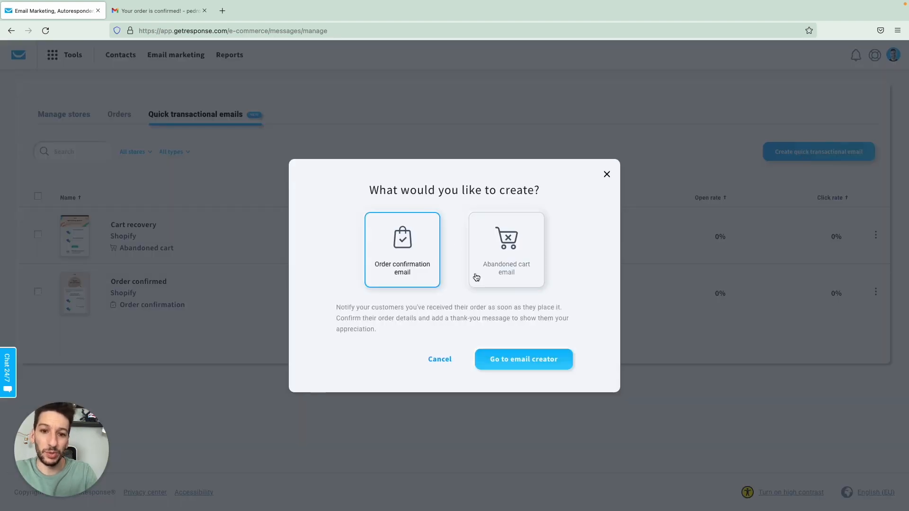
mouse_move(495, 352)
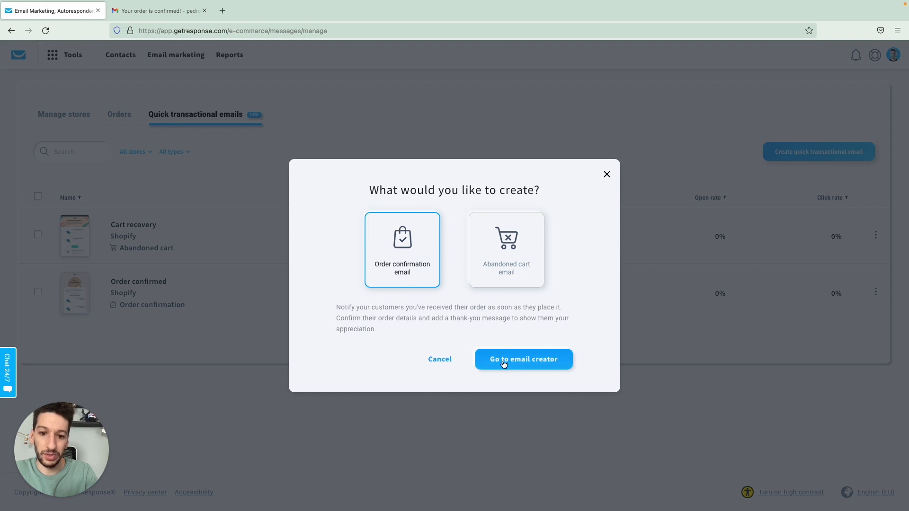
click(522, 359)
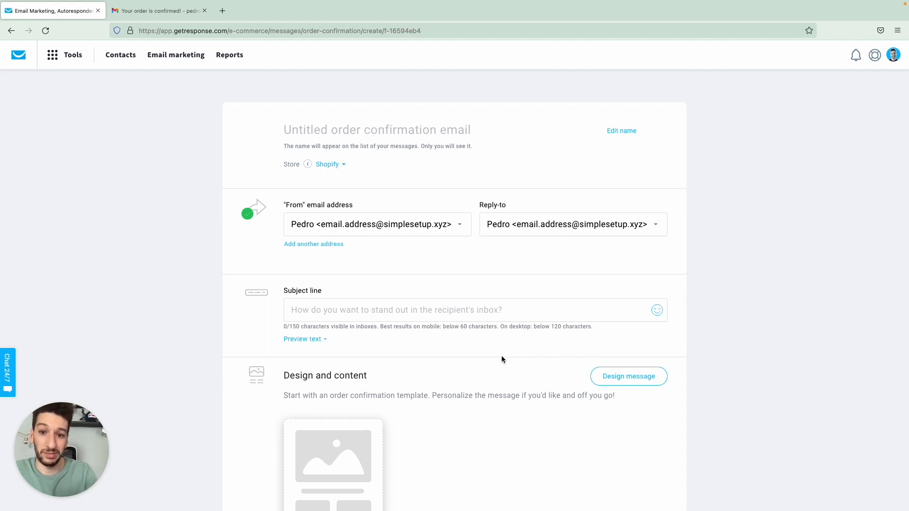
click(377, 130)
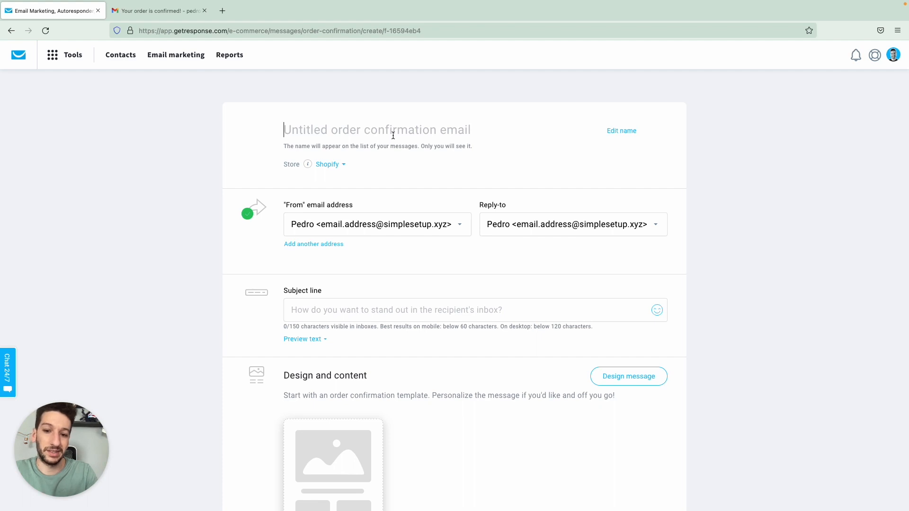
text(Order)
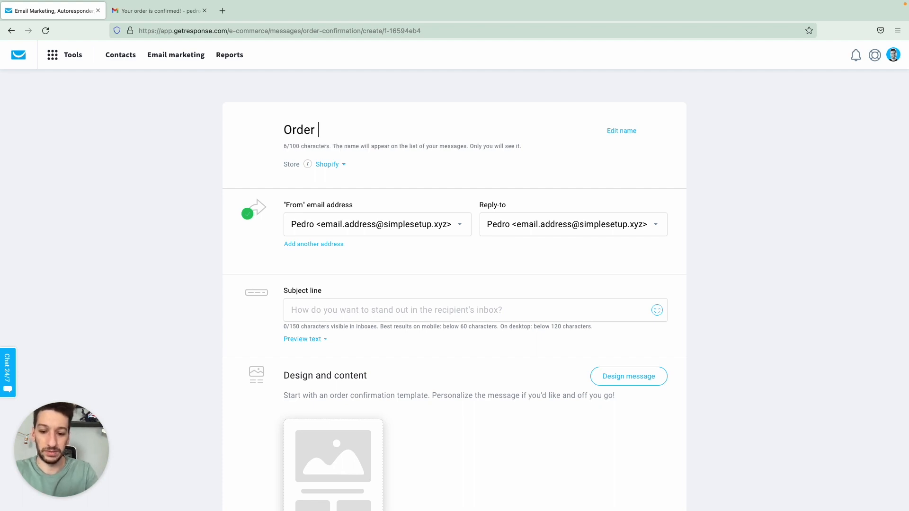
text(confirmed)
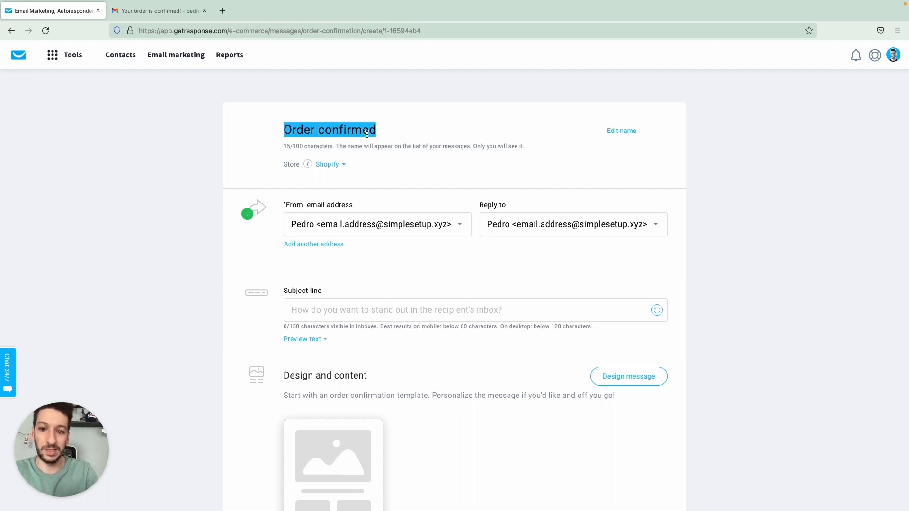
text(Order confirmed)
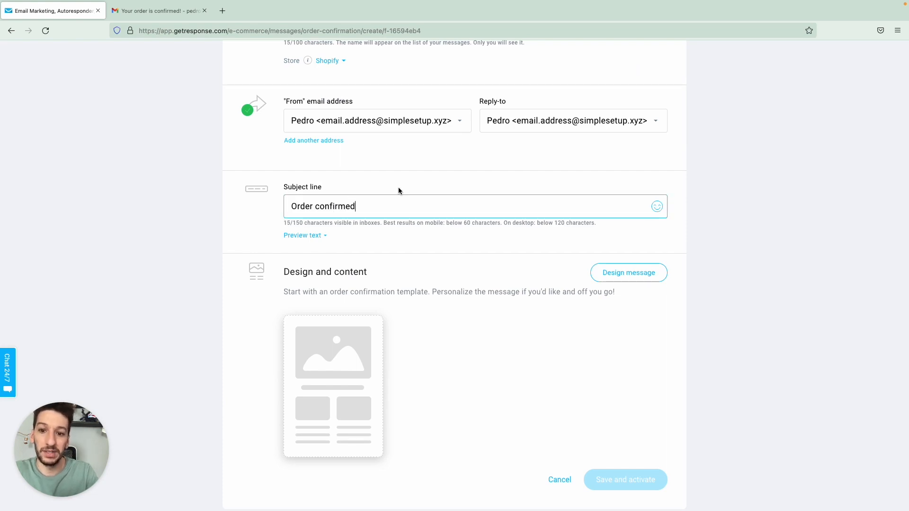
scroll(down, 3)
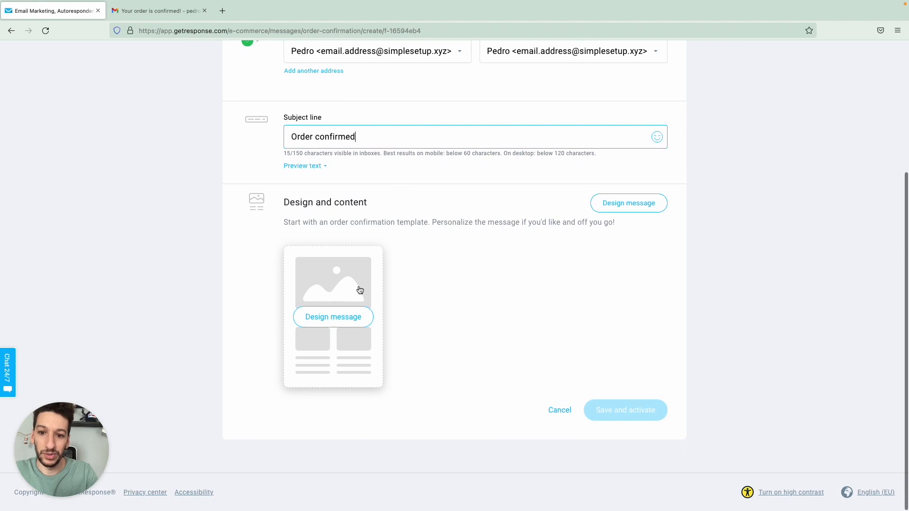
Step: Apply the 'Thanks for your order!' template to the email, then save the draft and exit
click(628, 203)
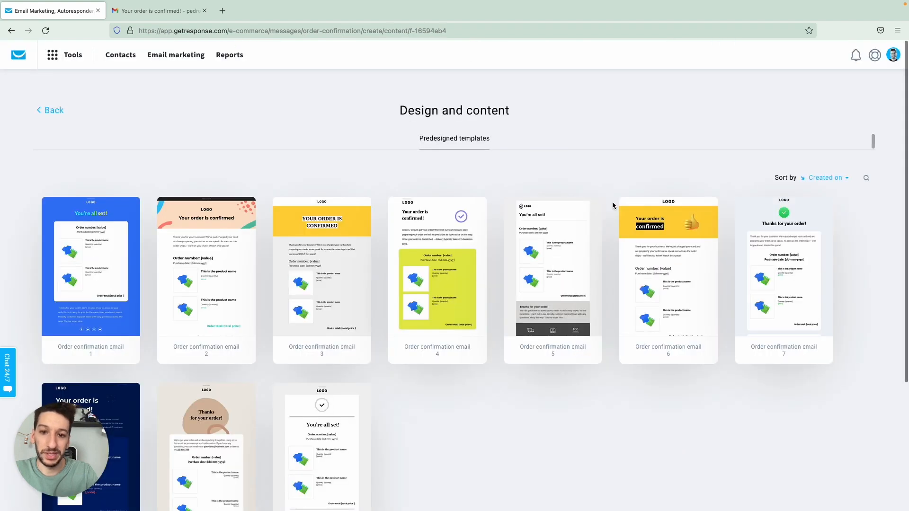
scroll(down, 3)
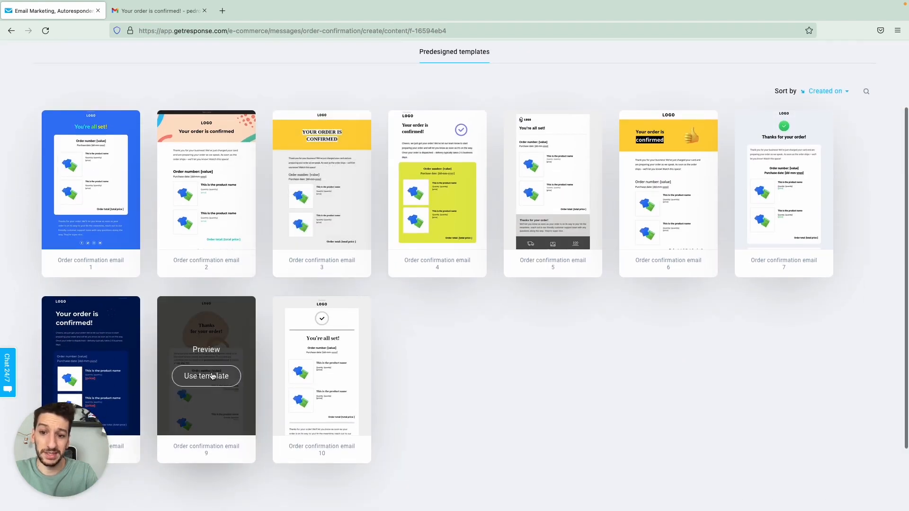
click(206, 376)
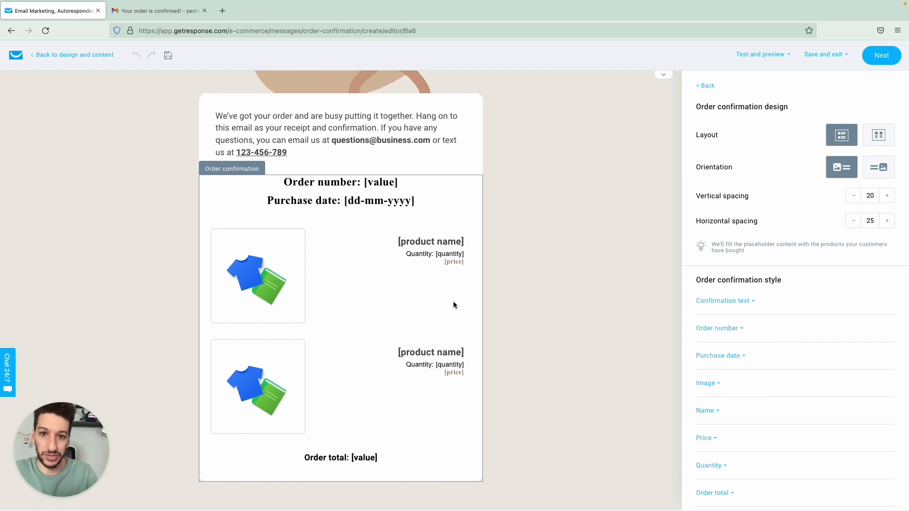
mouse_move(591, 273)
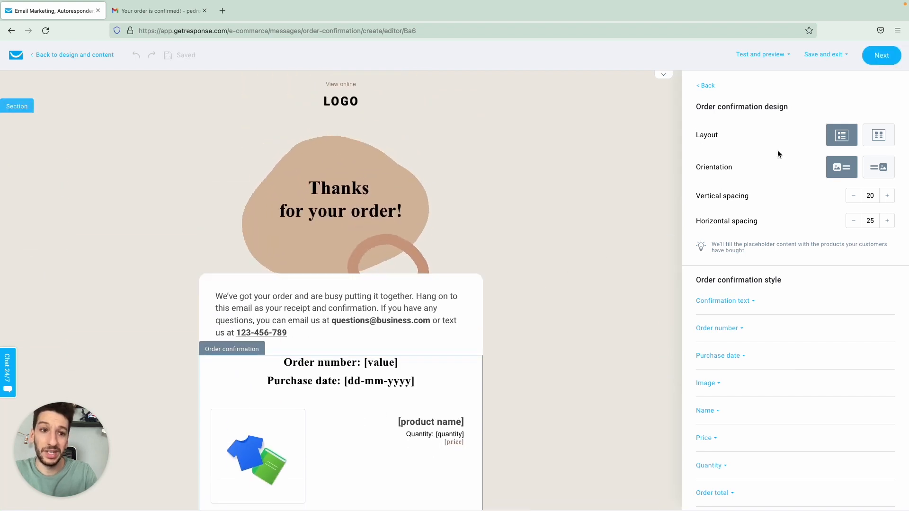
click(822, 54)
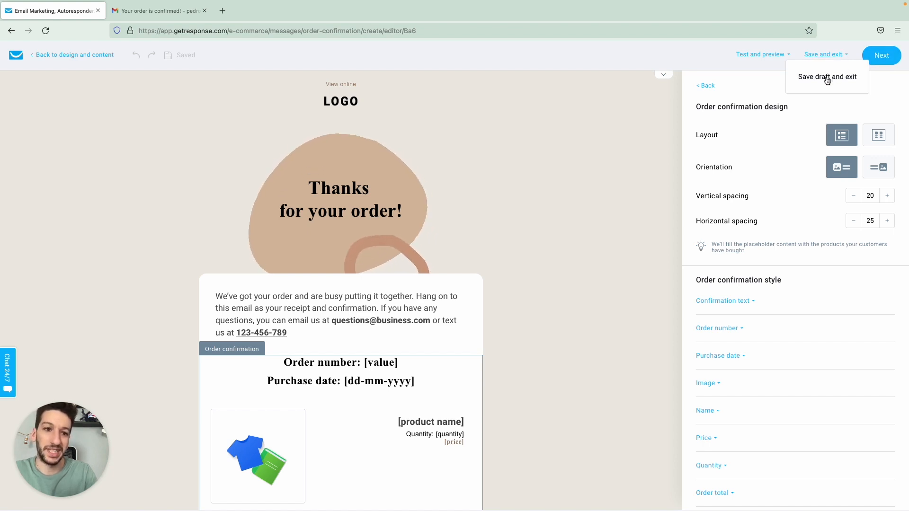
click(828, 76)
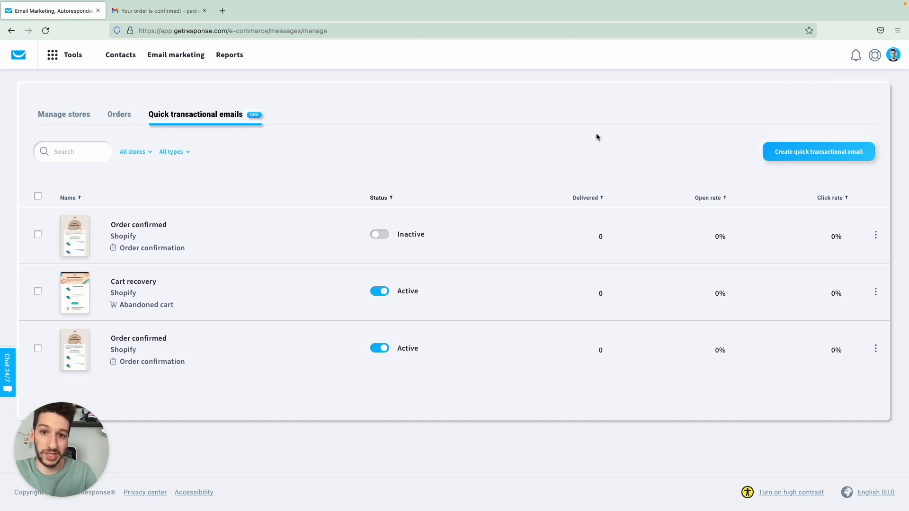
mouse_move(524, 169)
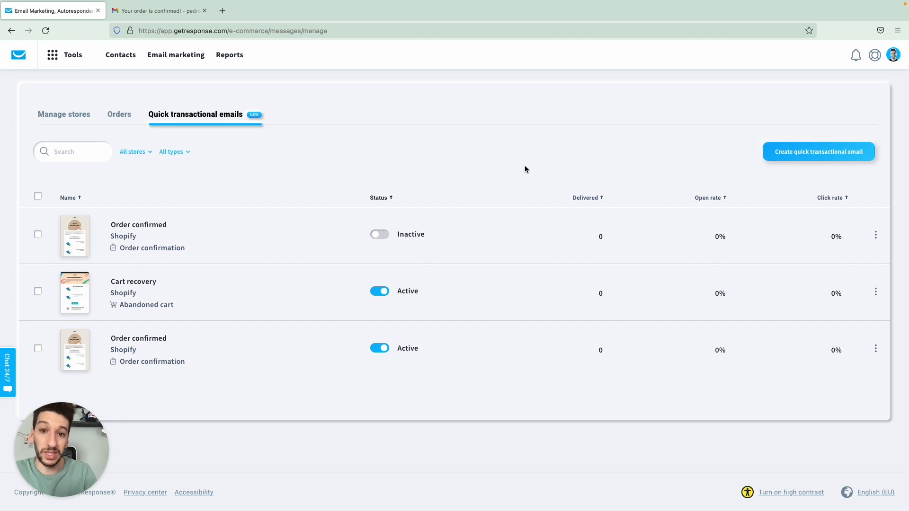
mouse_move(473, 268)
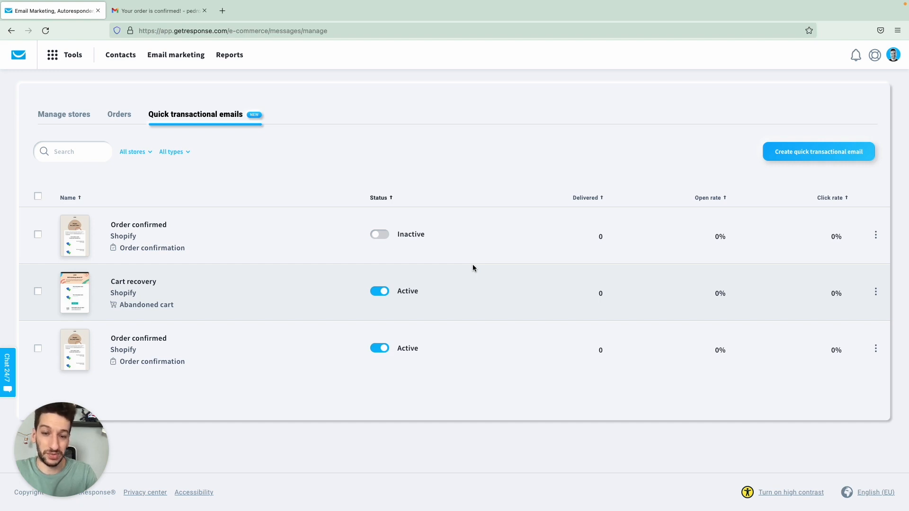
mouse_move(379, 291)
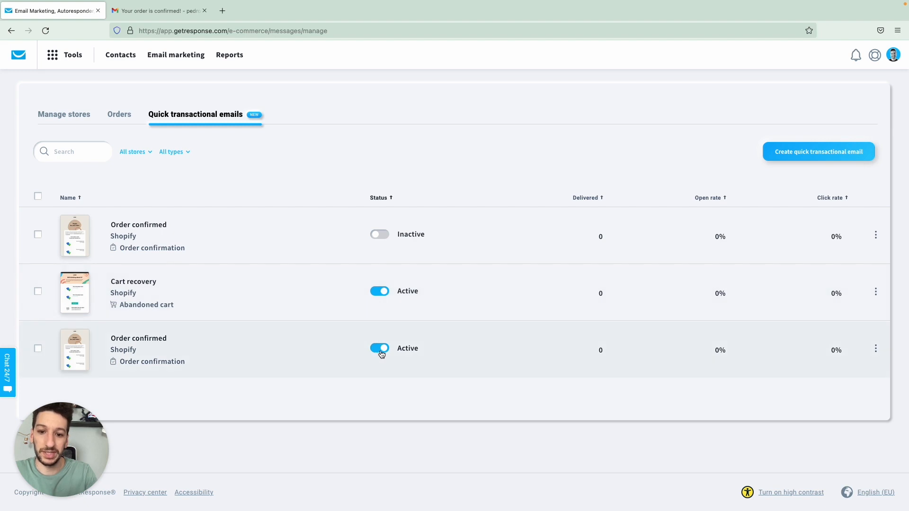
Step: Toggle the older 'Order confirmed' email from Active to inactive
click(380, 349)
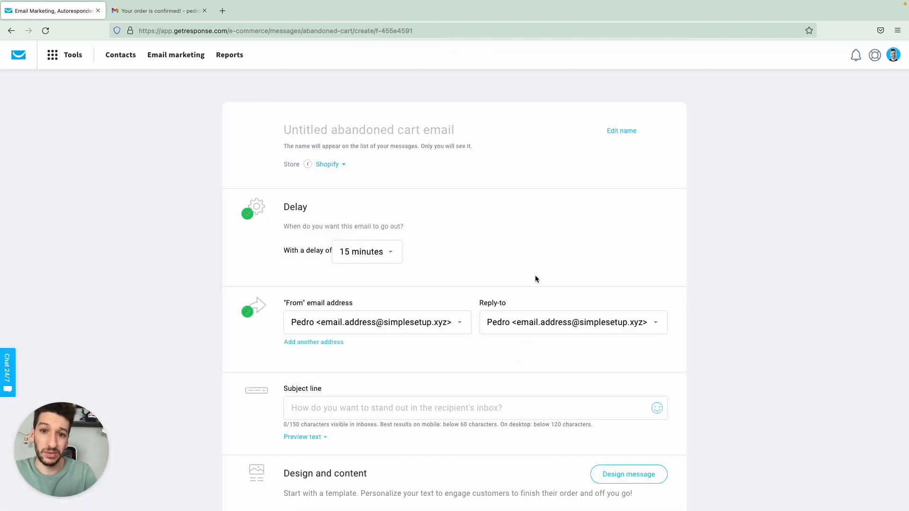
scroll(down, 3)
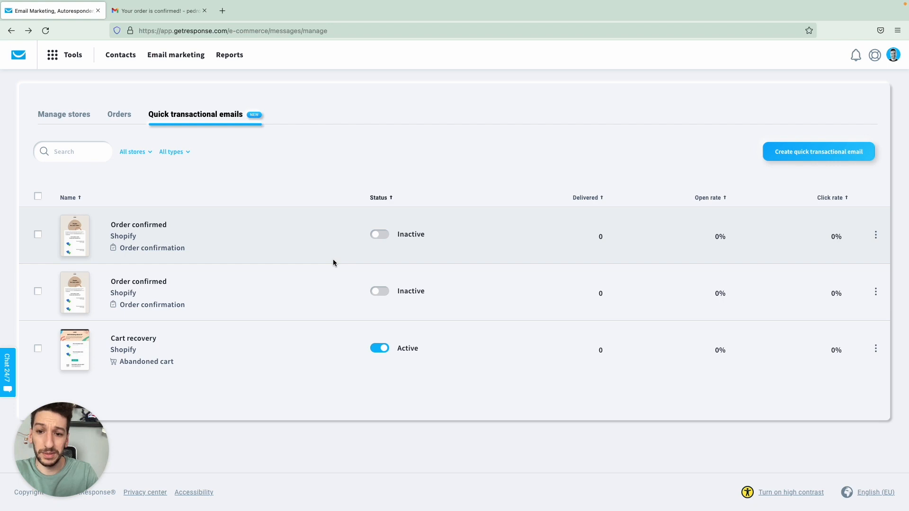
Step: Switch to Gmail and scroll through the received order 1002 confirmation email
click(157, 10)
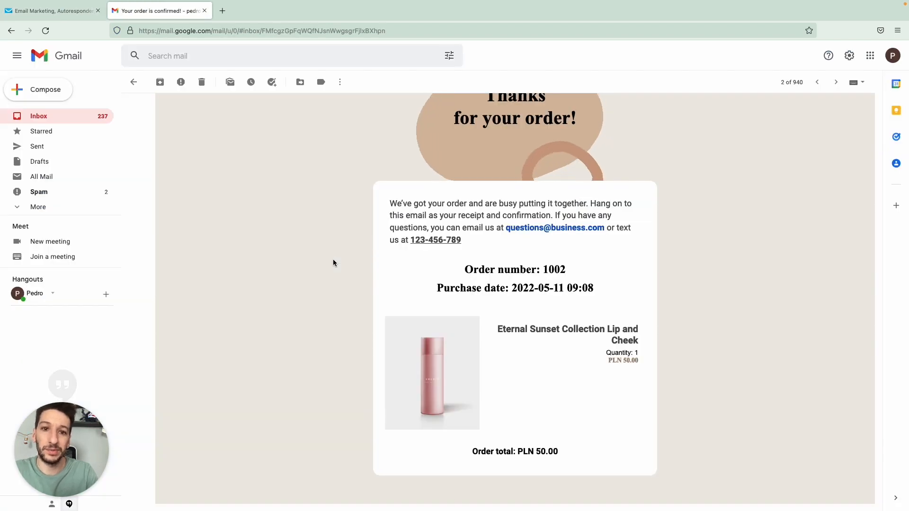
scroll(down, 3)
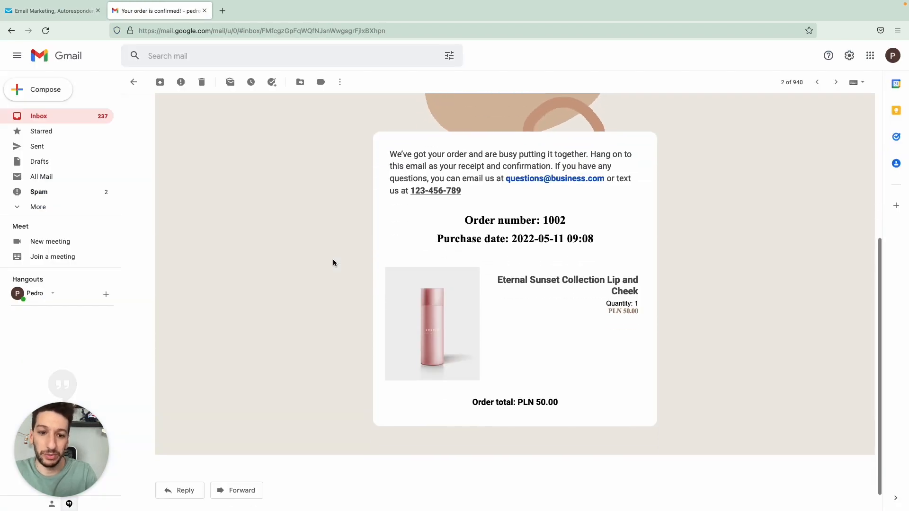
mouse_move(481, 322)
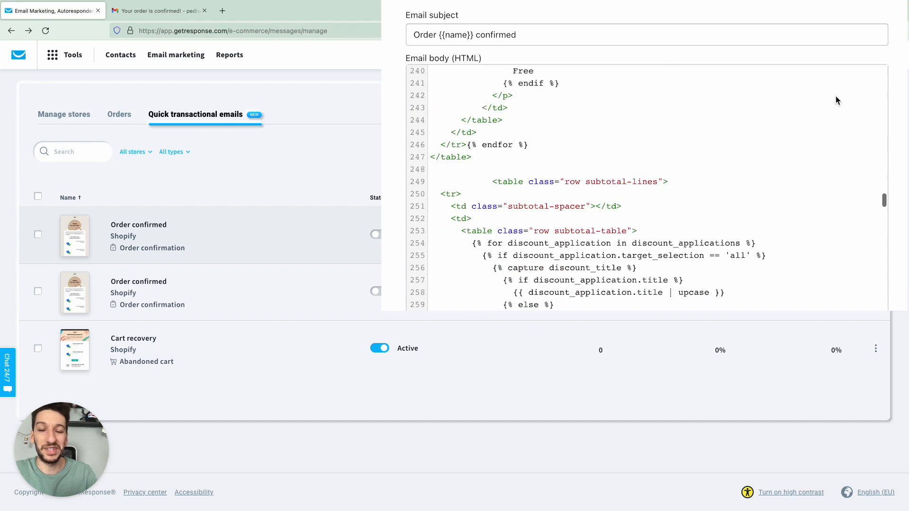
Step: Scroll through the HTML body code of Shopify's Order confirmation notification
scroll(down, 3)
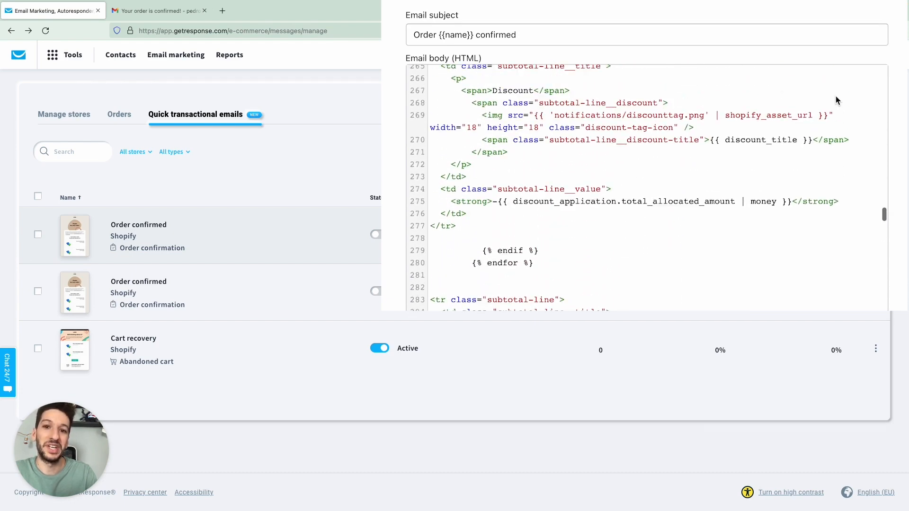